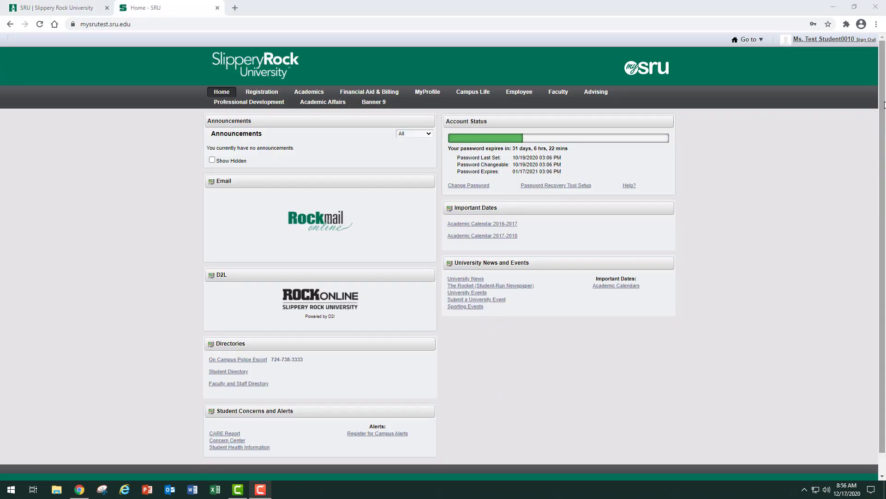
# Step: Go to the Faculty tab of MySRU and reach the Faculty Grade Entry Final Grades page
pyautogui.click(556, 92)
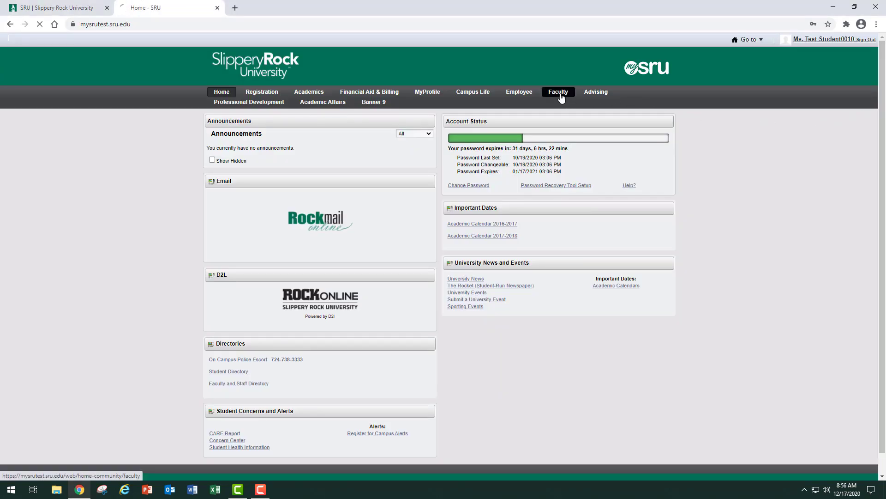
pyautogui.click(558, 91)
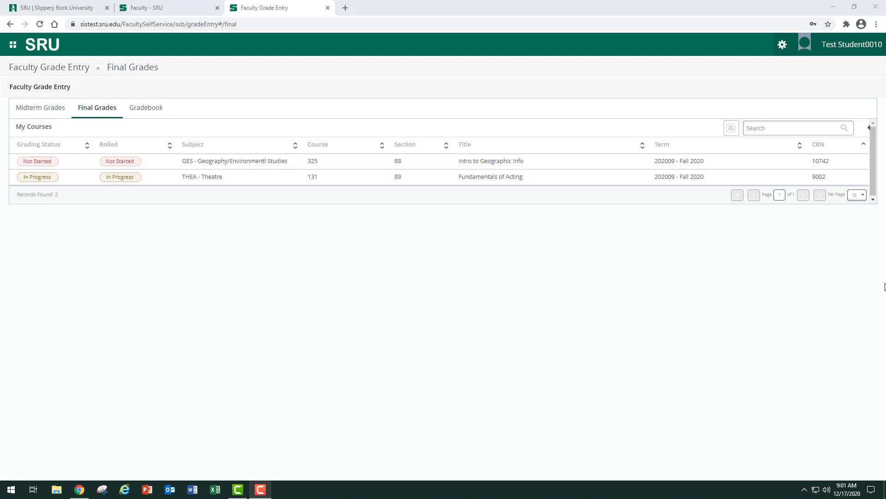
pyautogui.click(146, 107)
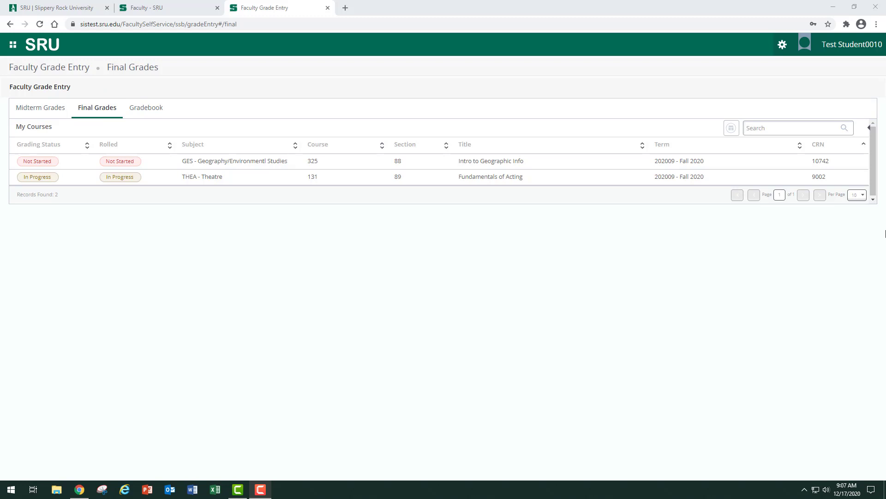
pyautogui.moveTo(624, 168)
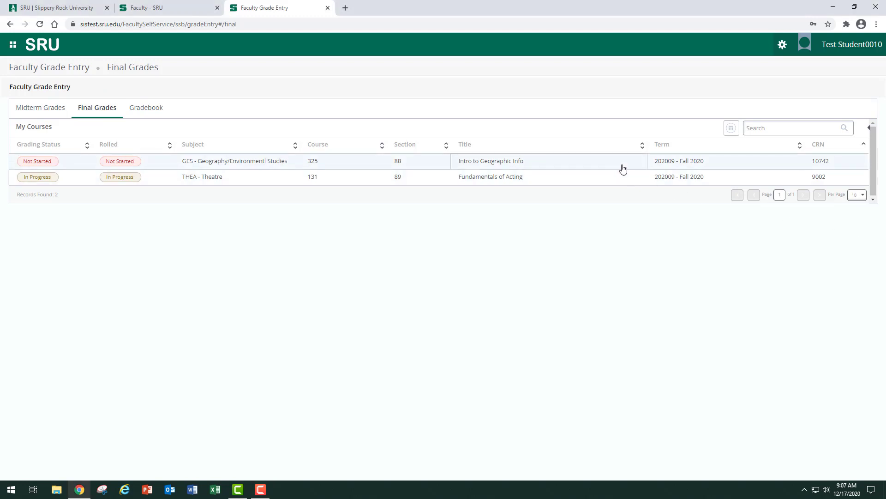
# Step: Select the Intro to Geographic Info course and briefly review its Course Details panel
pyautogui.click(488, 177)
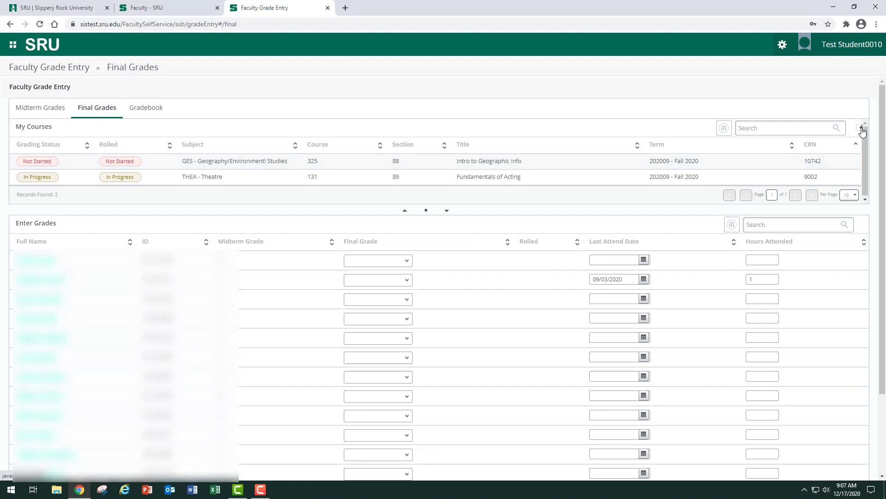
pyautogui.click(862, 130)
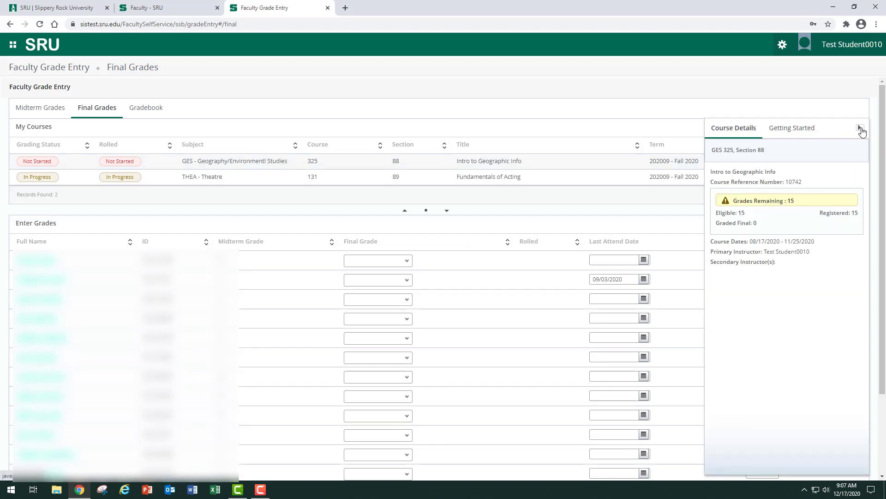
pyautogui.click(861, 127)
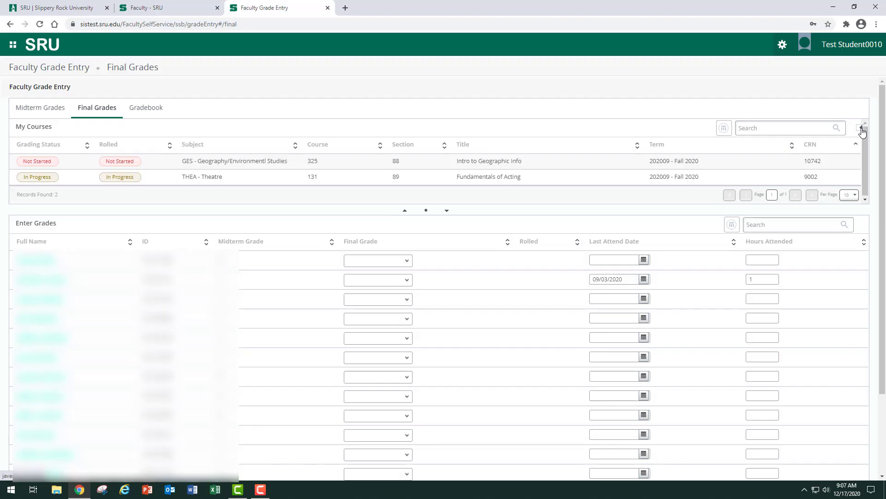
pyautogui.moveTo(508, 168)
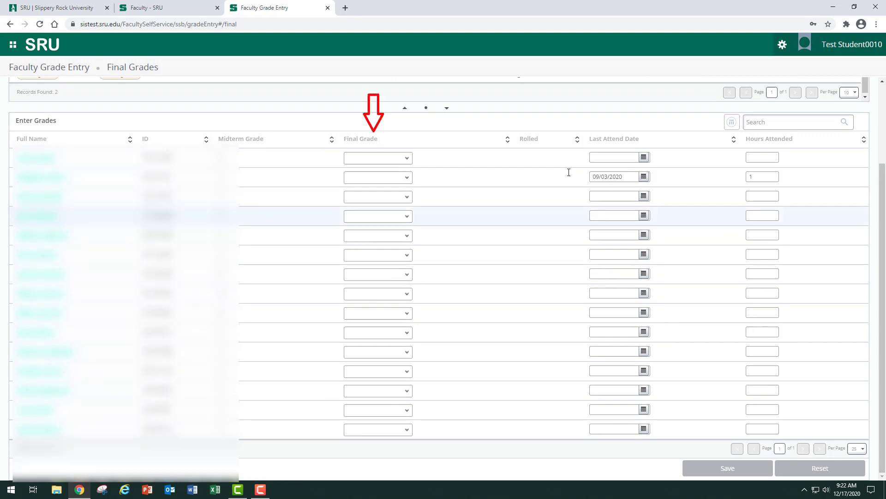
# Step: Give the student an I grade with incomplete final grade F and extension 12/14/2021, and save
pyautogui.click(378, 157)
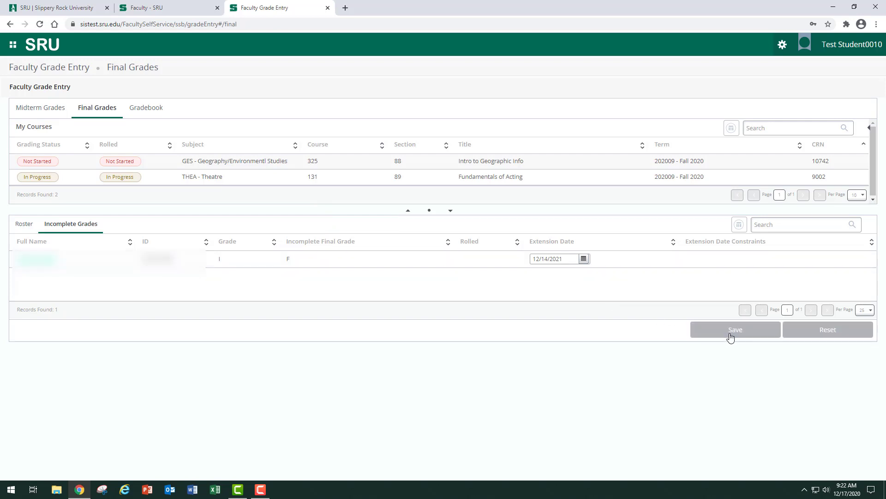
pyautogui.click(736, 330)
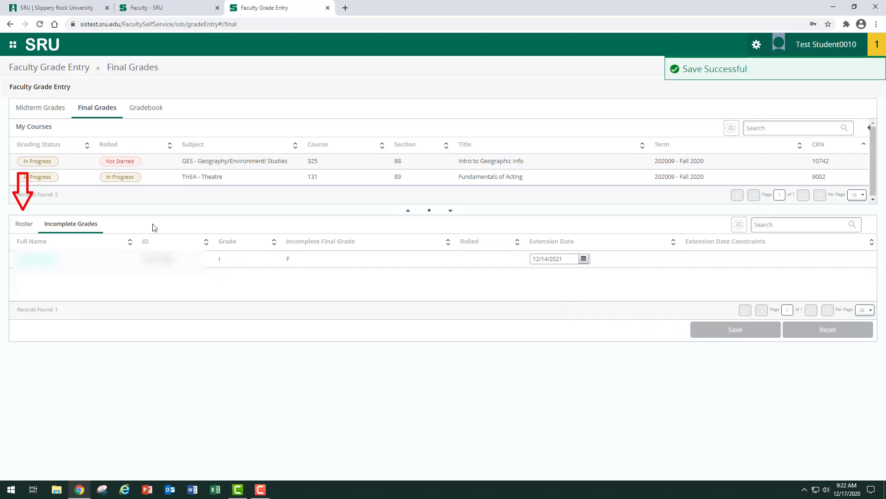
# Step: On the Roster tab, give the third student an F with last attend date 11/02/2020
pyautogui.click(24, 223)
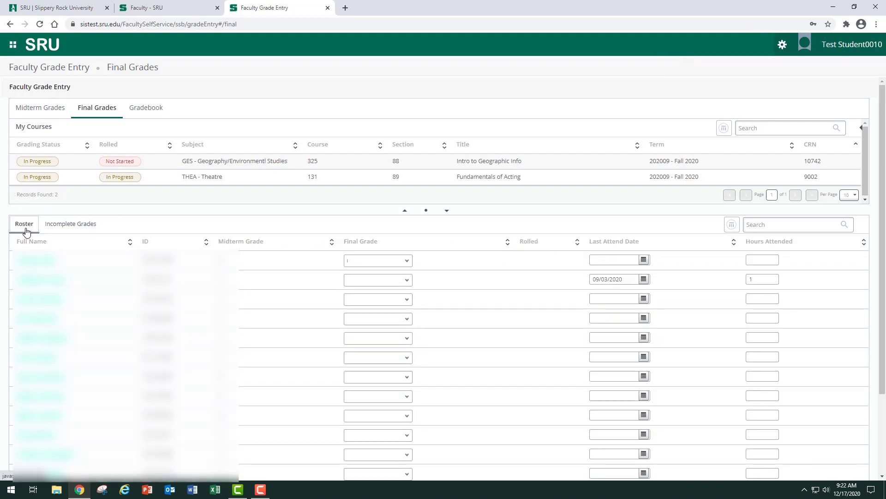
pyautogui.scroll(-3)
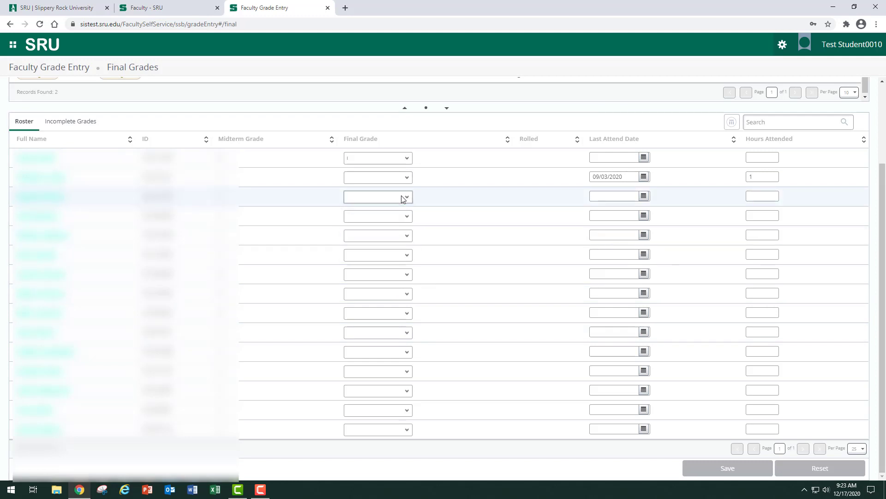
pyautogui.click(377, 196)
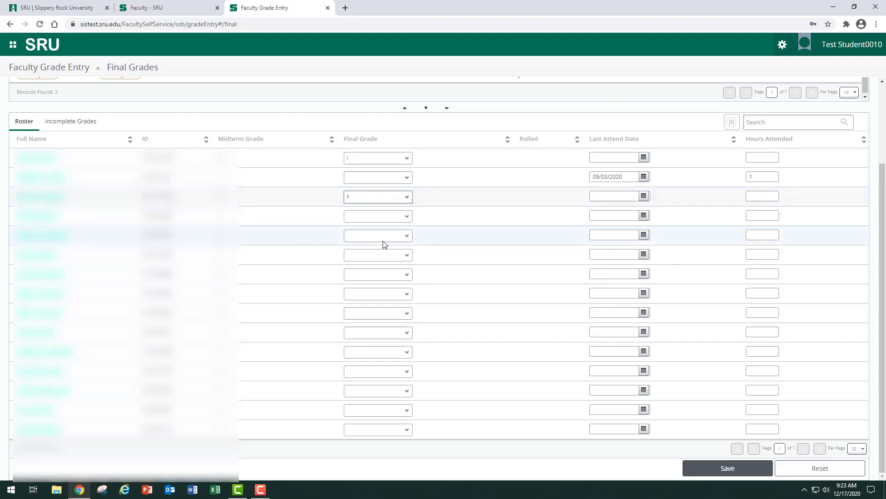
pyautogui.click(643, 196)
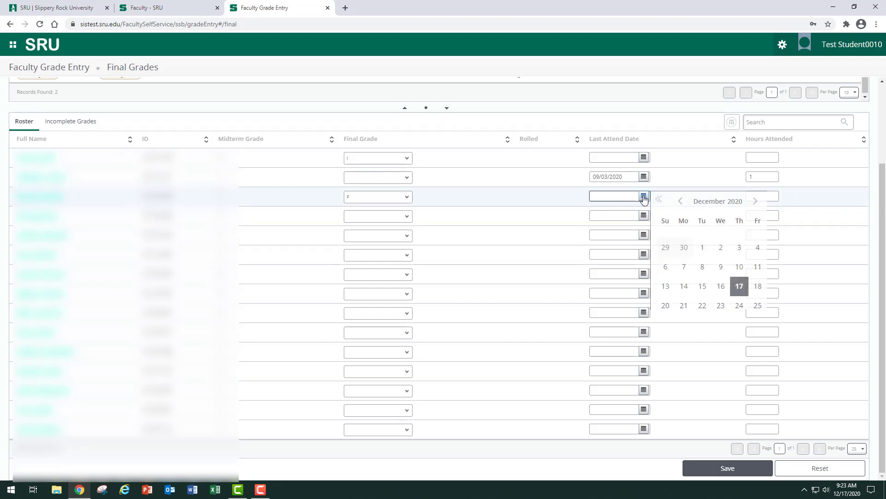
pyautogui.click(680, 200)
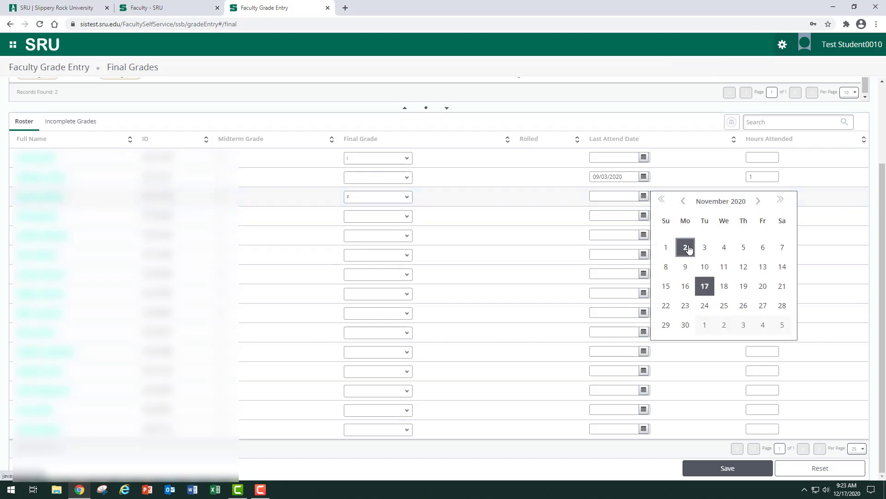
pyautogui.click(684, 248)
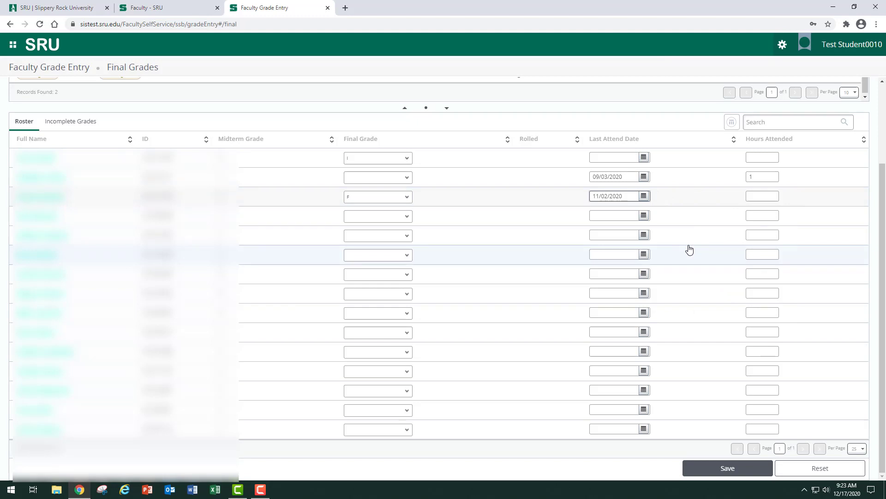
# Step: Give the fourth student a final grade of X
pyautogui.click(378, 215)
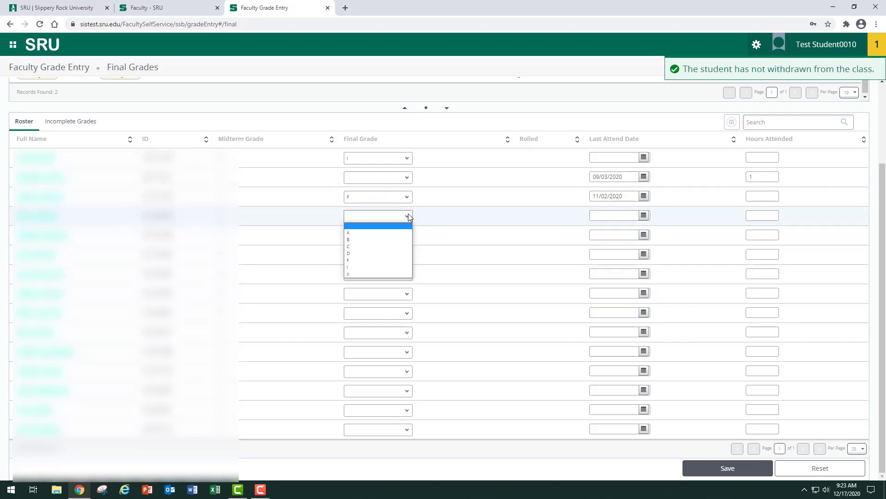
pyautogui.click(348, 274)
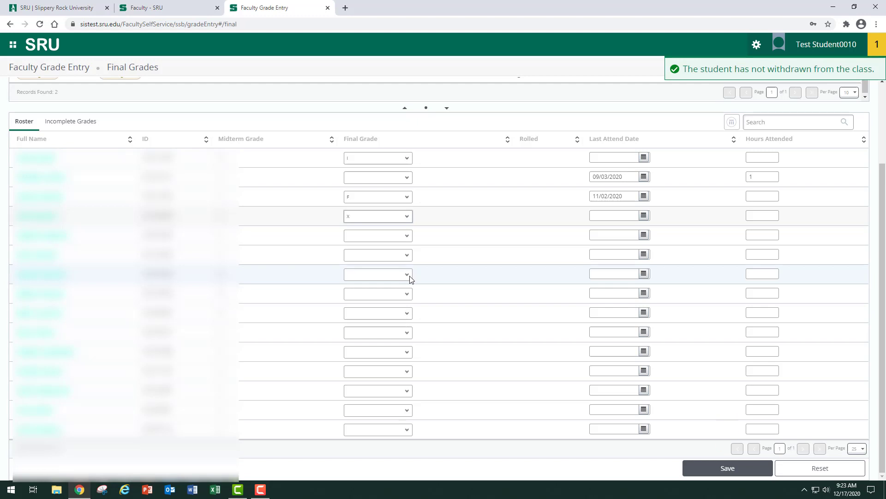
# Step: Save, clear the last-attend-date error by entering 11/04/2020 for the fourth student, and save again
pyautogui.click(727, 467)
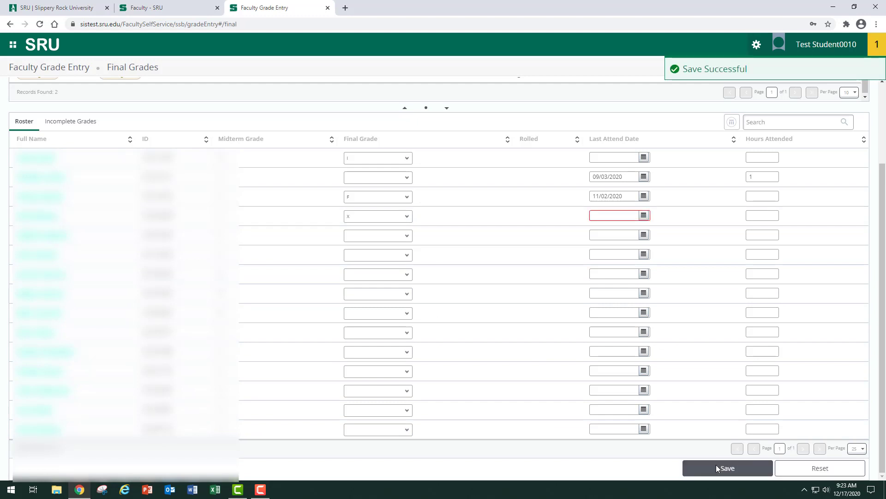
pyautogui.click(727, 468)
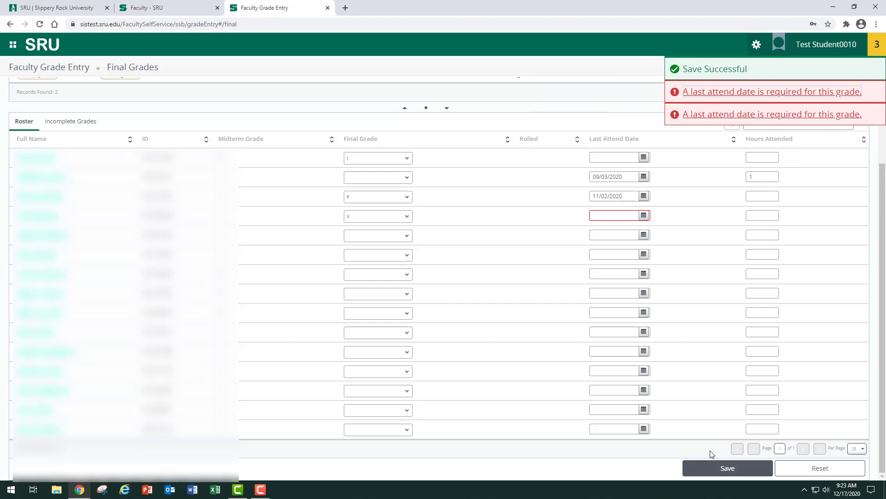
pyautogui.click(644, 215)
pyautogui.write('11/04/2020')
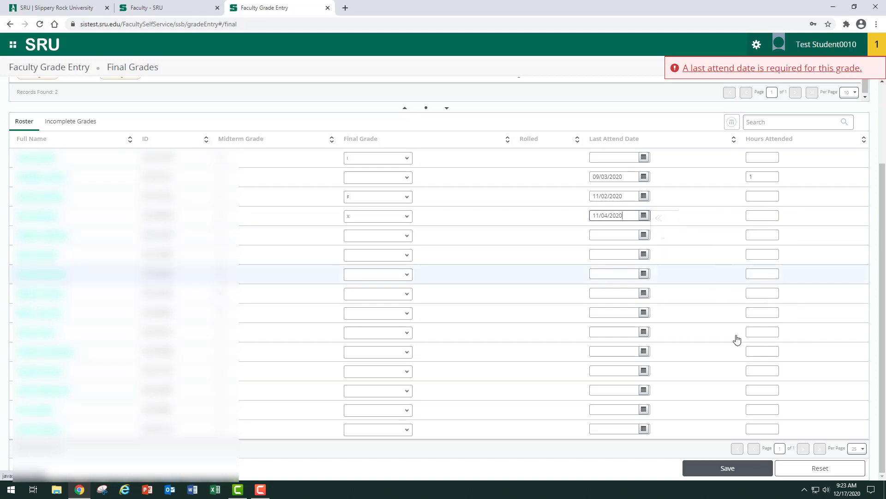
pyautogui.click(728, 467)
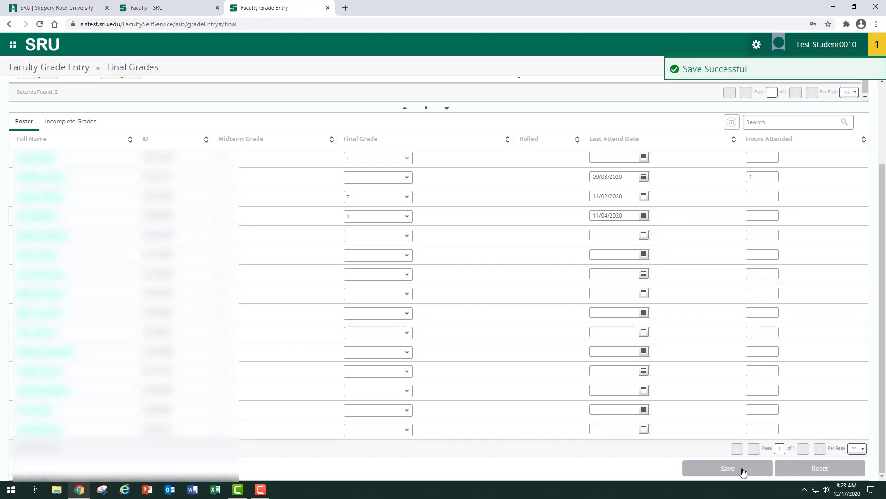